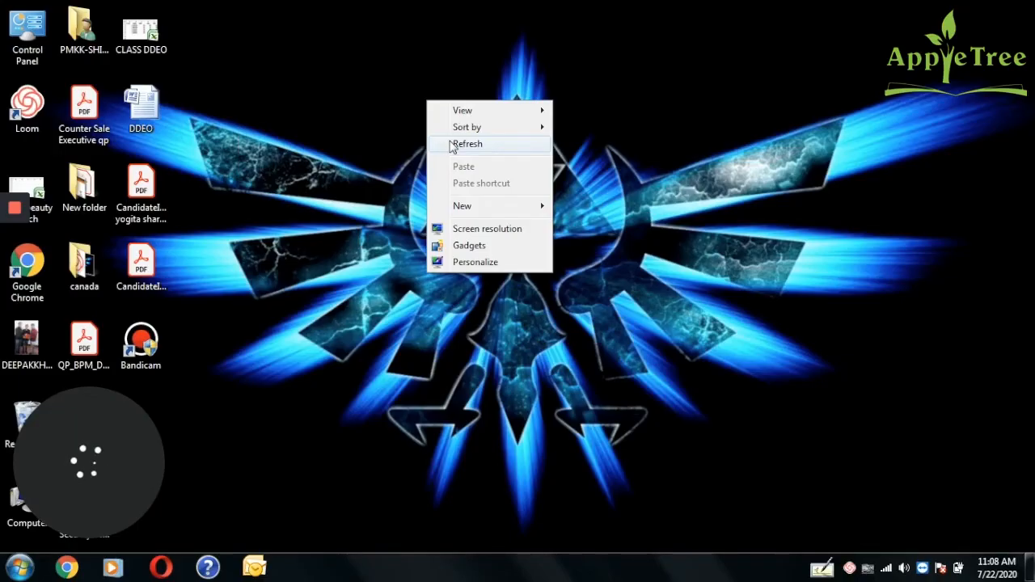
Step: Refresh the desktop, then launch Microsoft Office Word 2007 from the Start menu
left_click(467, 143)
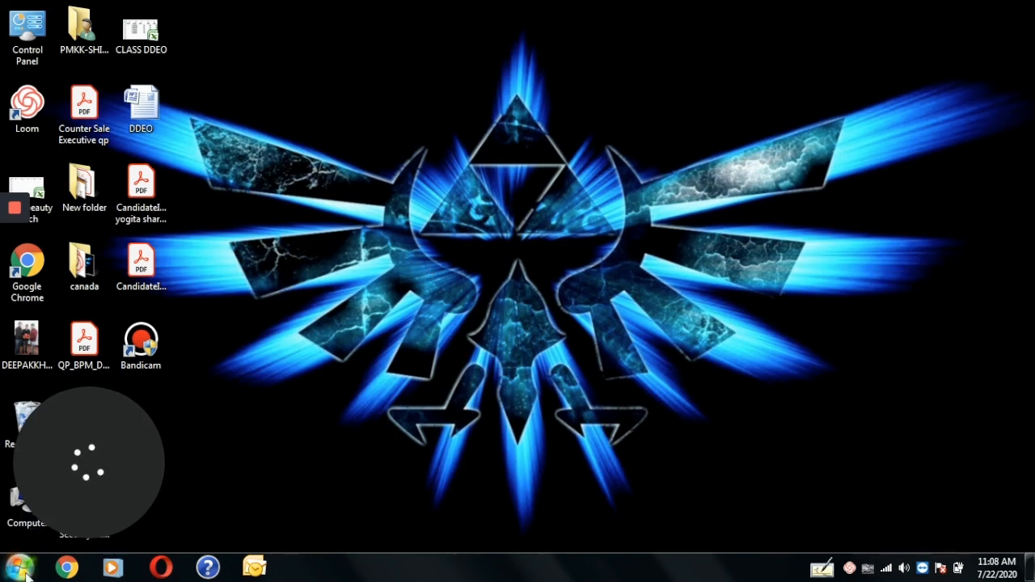
left_click(16, 566)
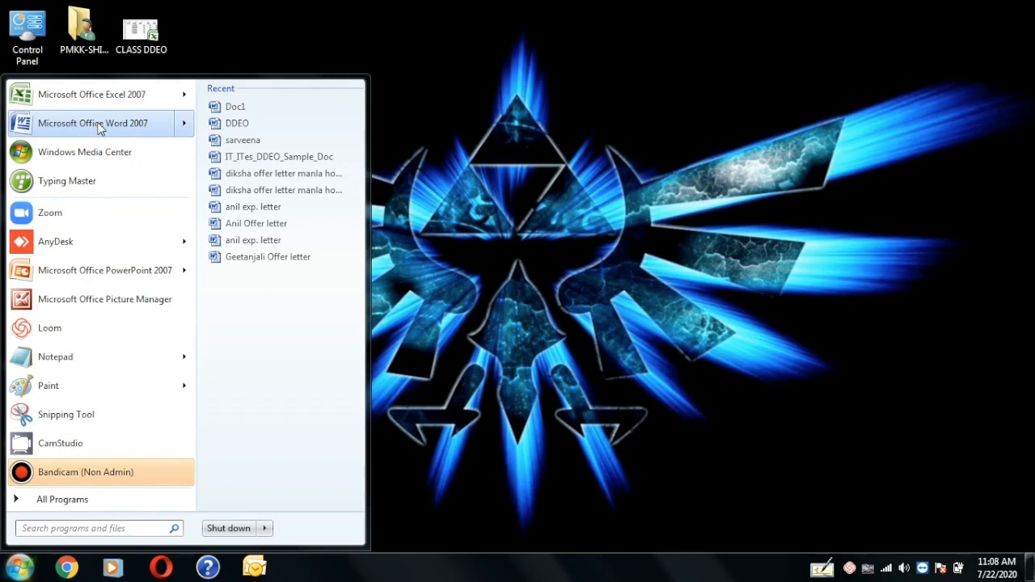
left_click(92, 123)
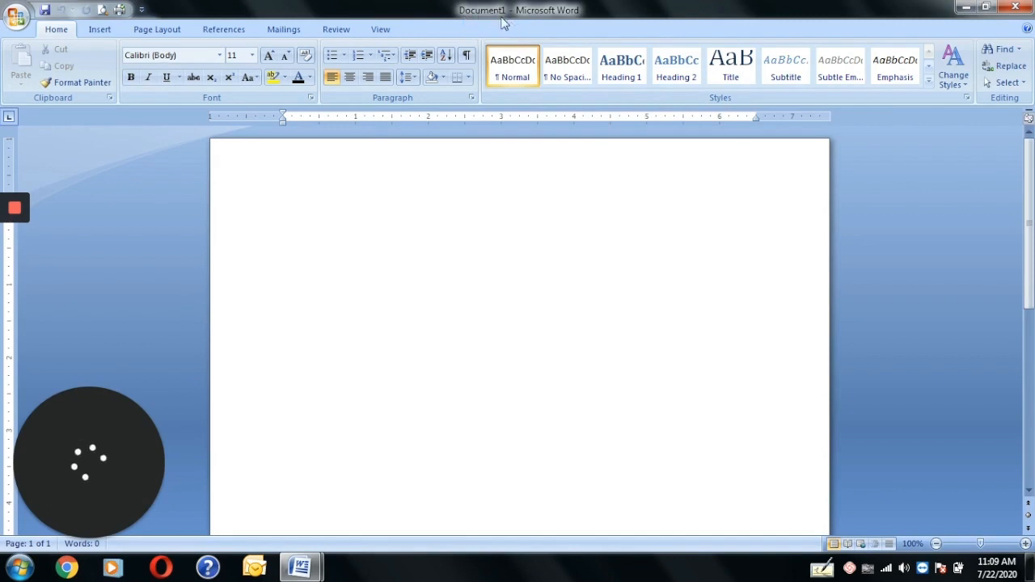
Step: Minimize Word, restore it from the taskbar, and restore the window down
left_click(283, 218)
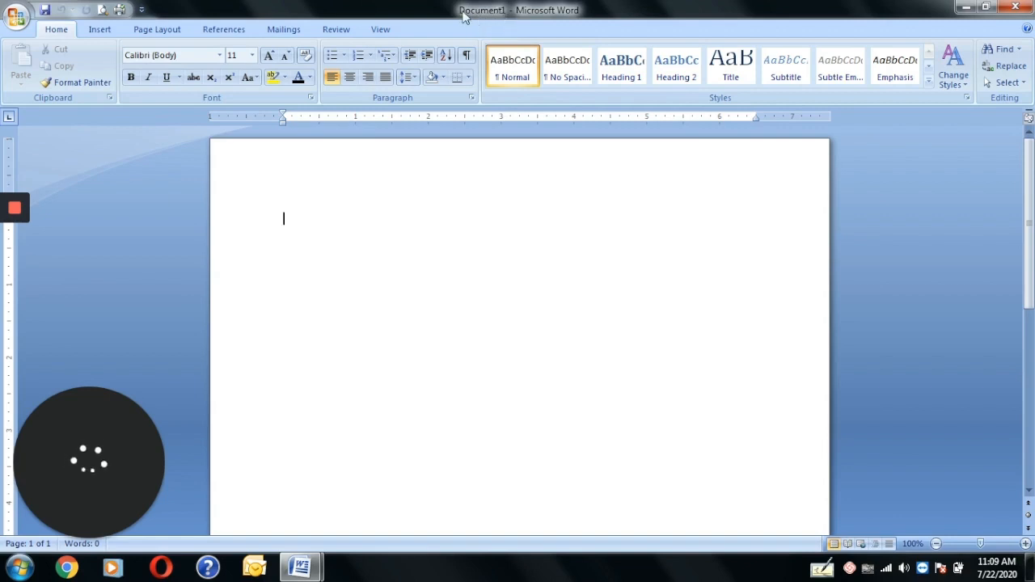
mouse_move(530, 18)
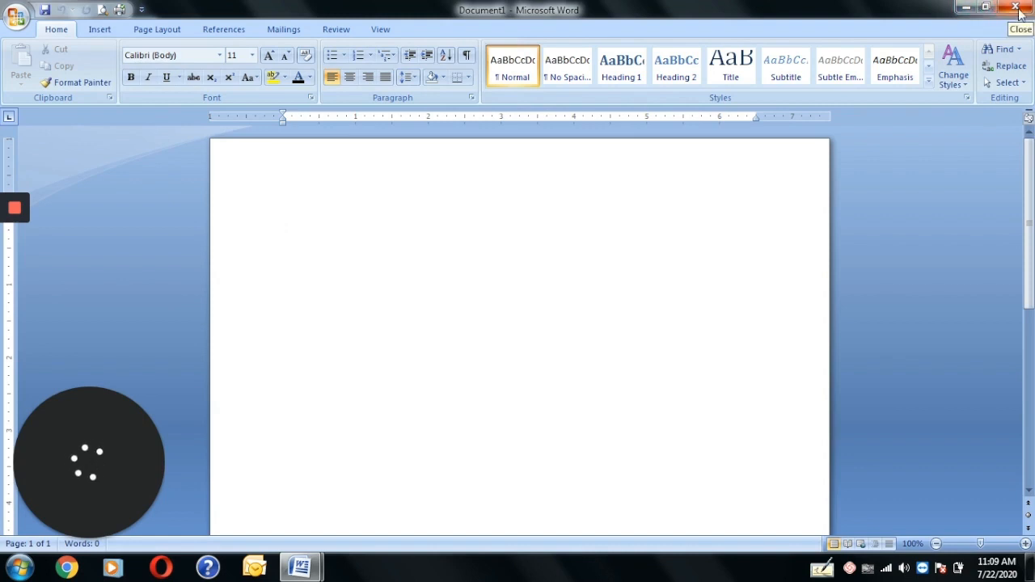
mouse_move(964, 10)
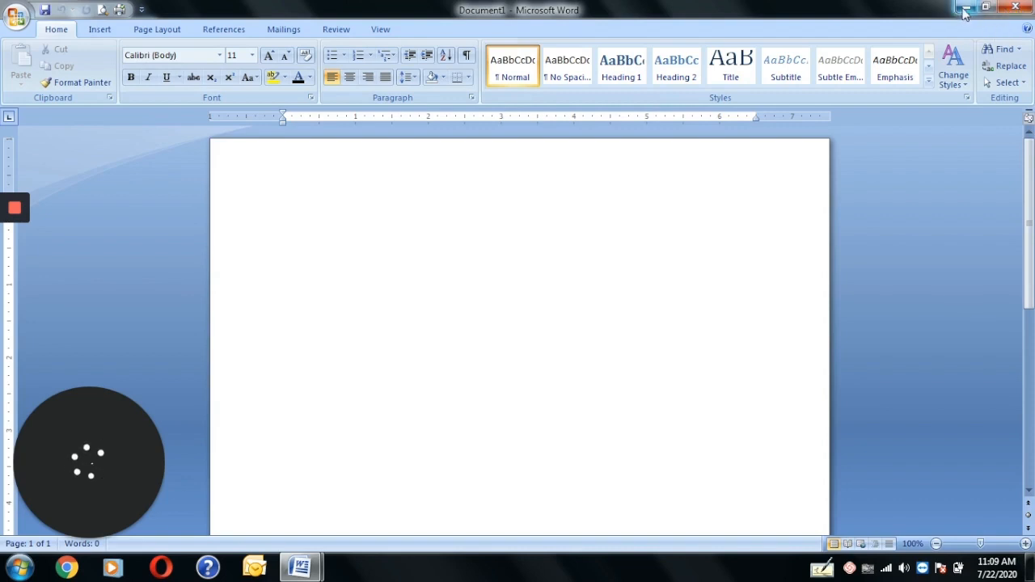
left_click(283, 218)
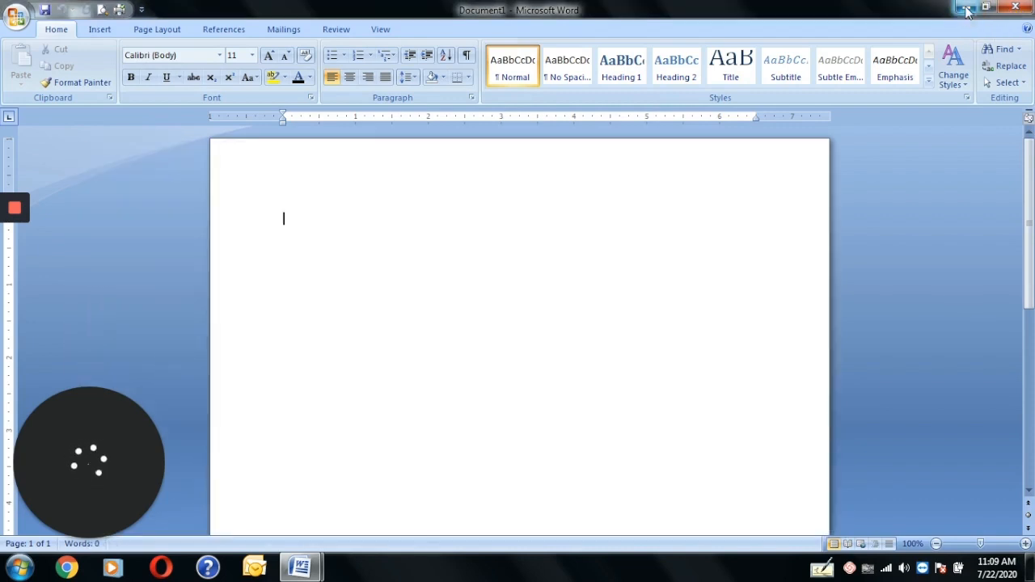
mouse_move(1014, 8)
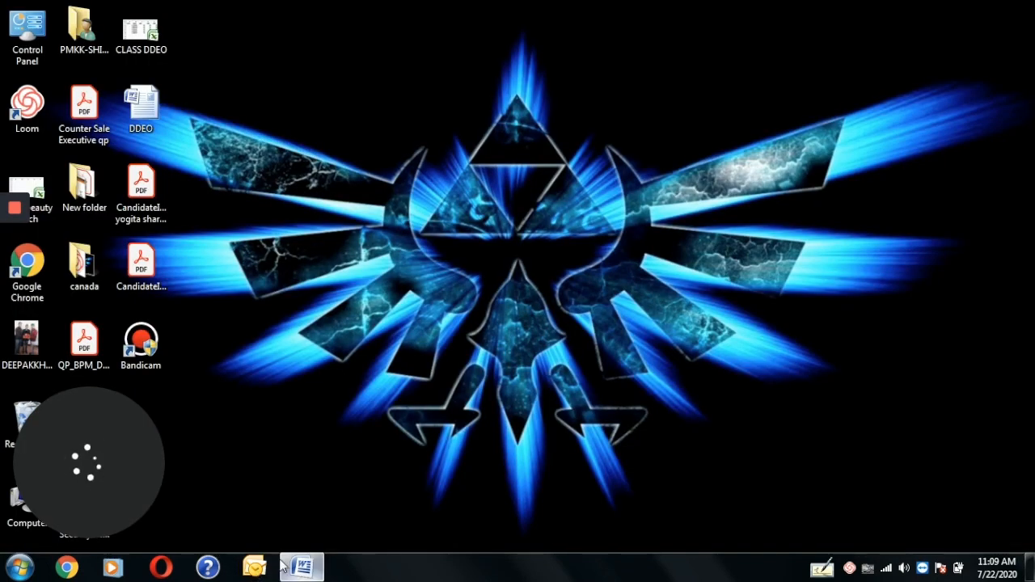
left_click(301, 566)
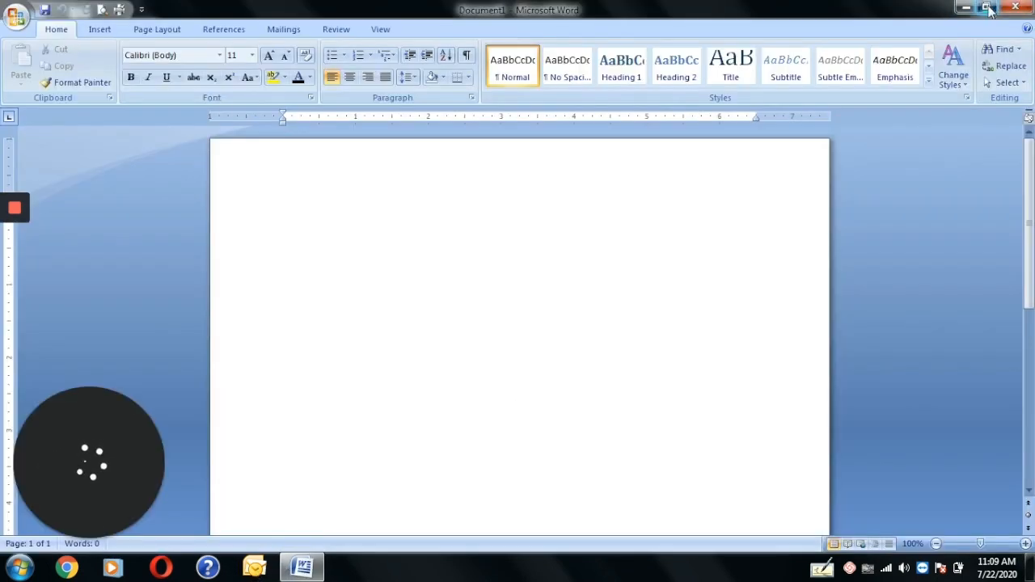
left_click(985, 8)
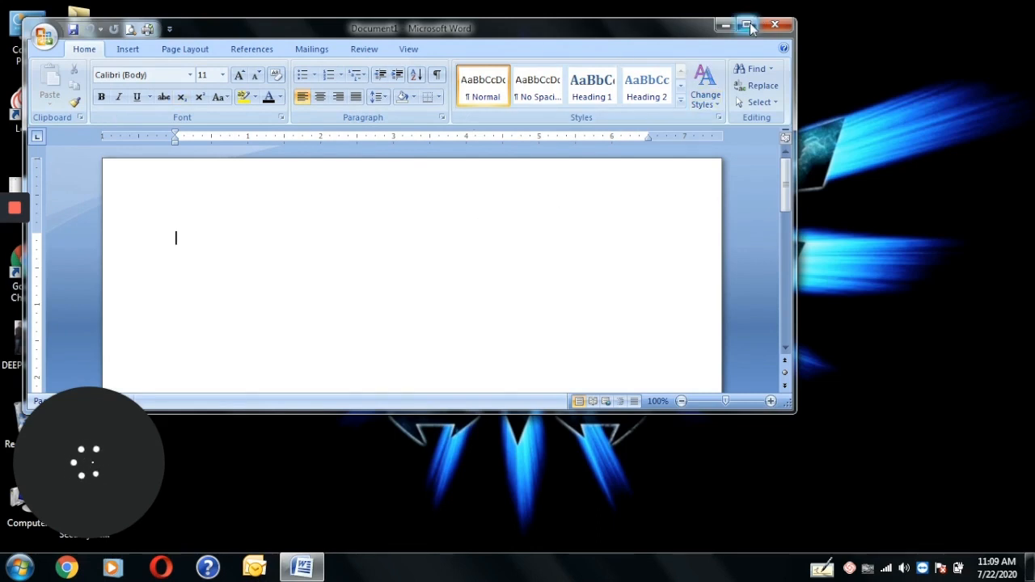
Step: Maximize Word and add Open to the Quick Access Toolbar
left_click(747, 24)
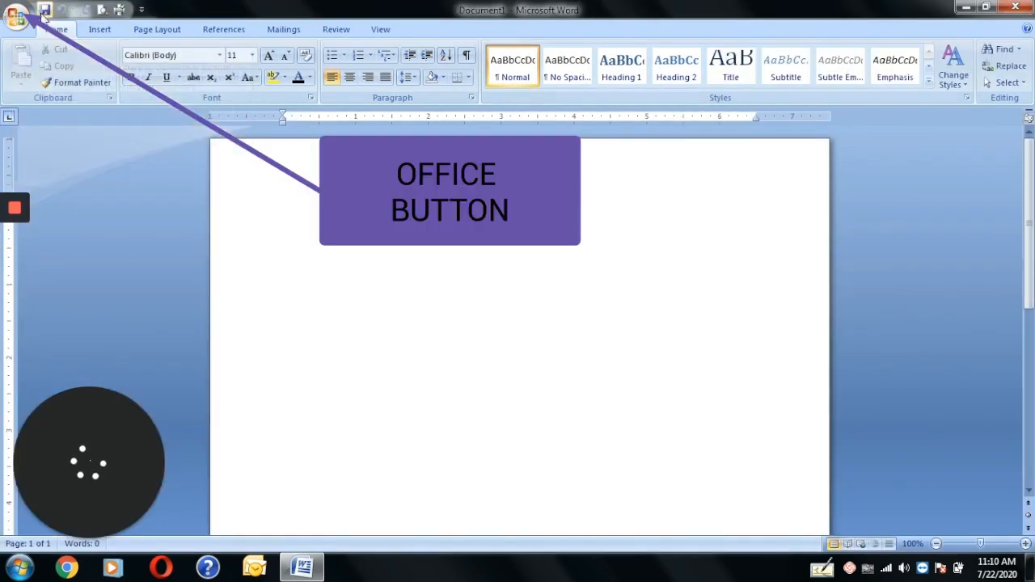
mouse_move(119, 10)
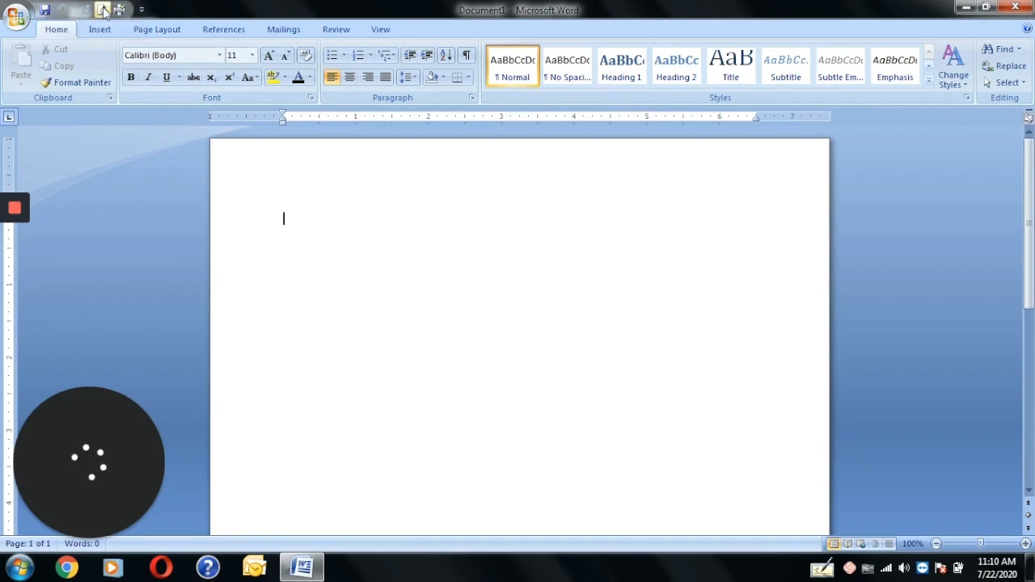
left_click(143, 9)
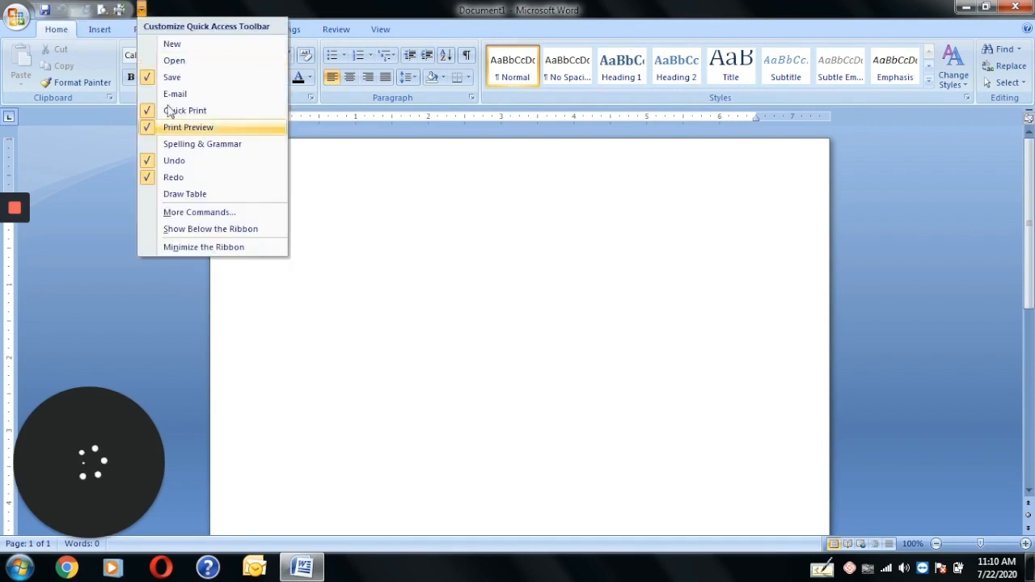
mouse_move(172, 43)
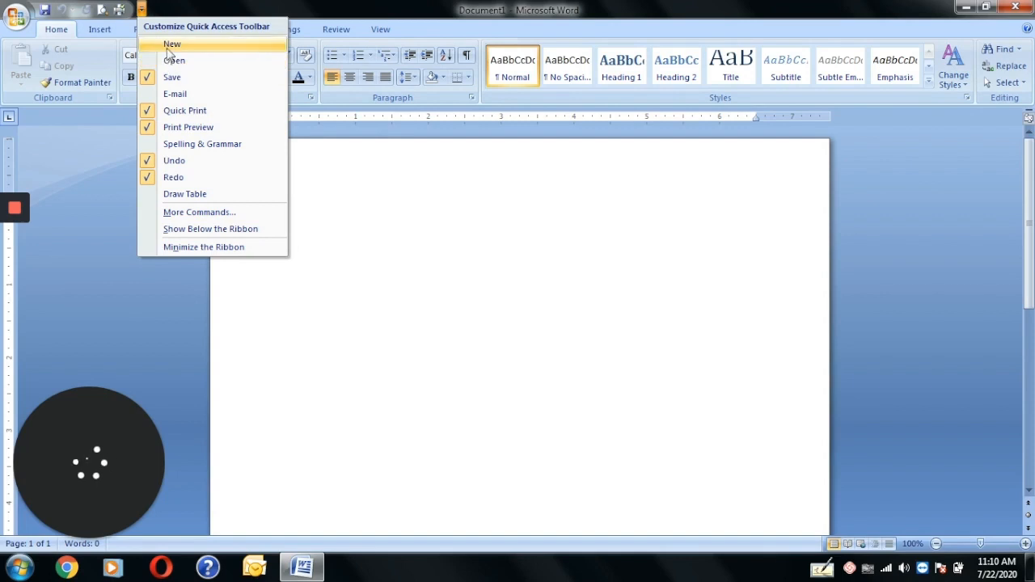
mouse_move(171, 43)
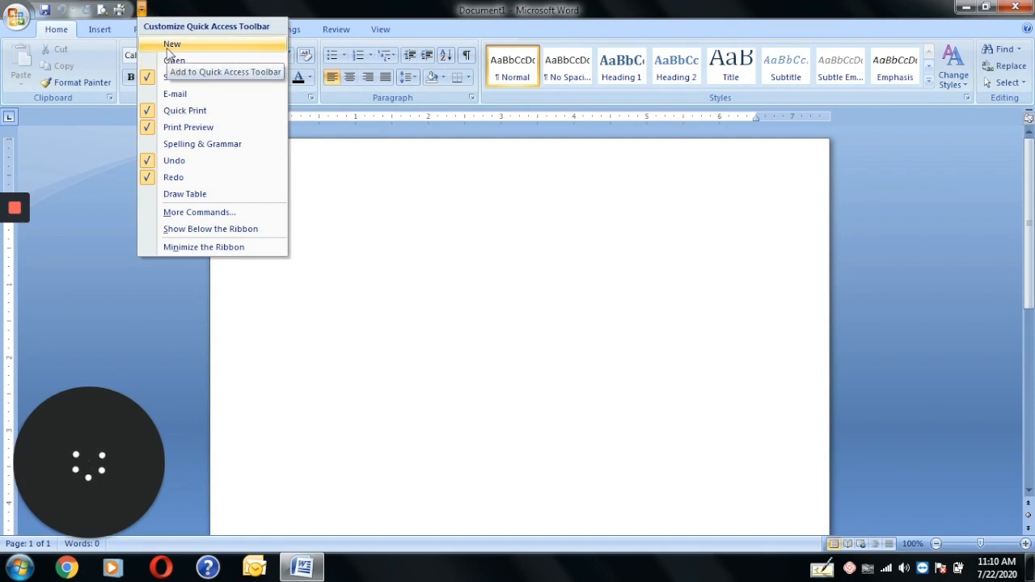
mouse_move(174, 61)
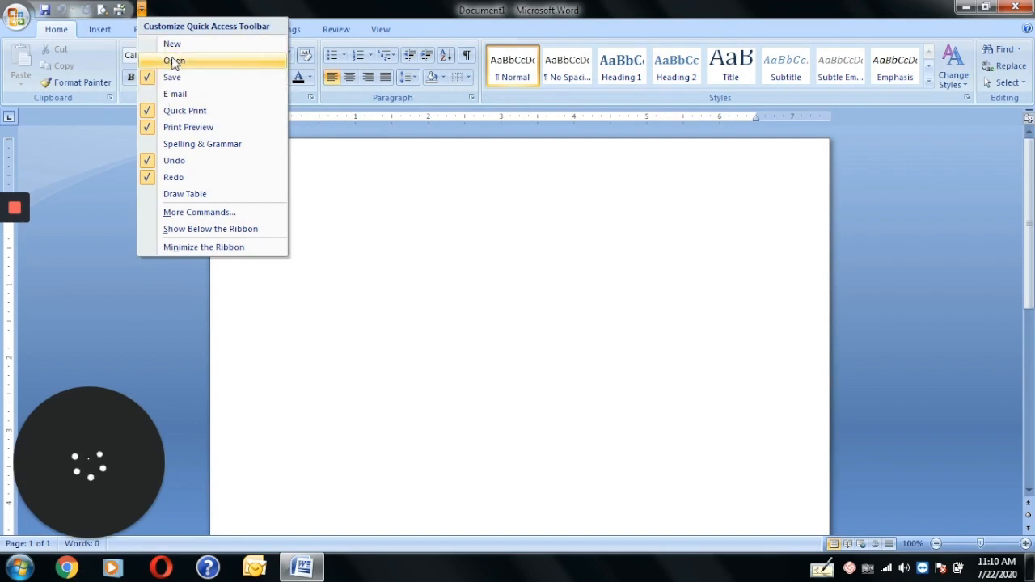
left_click(174, 60)
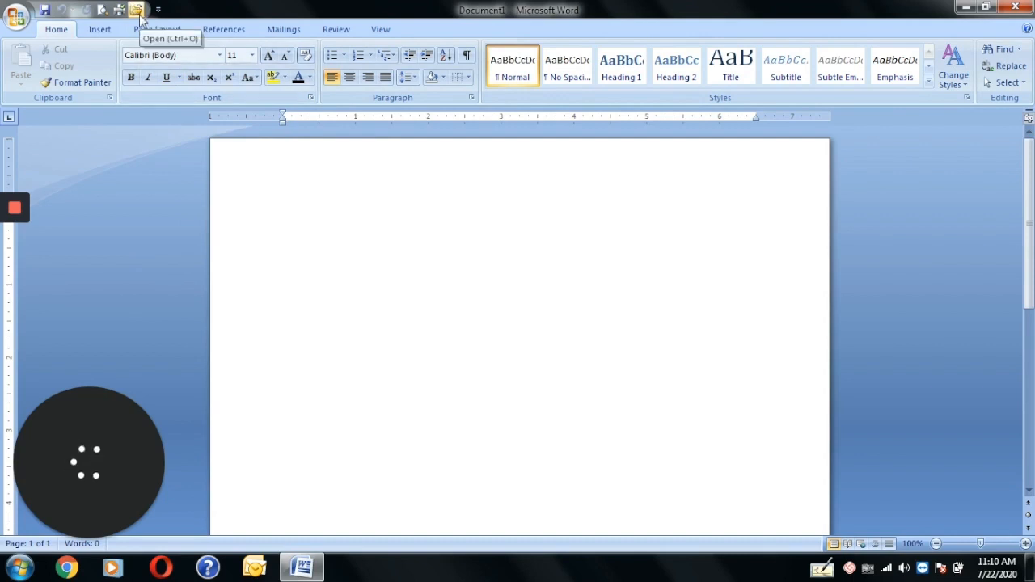
left_click(158, 9)
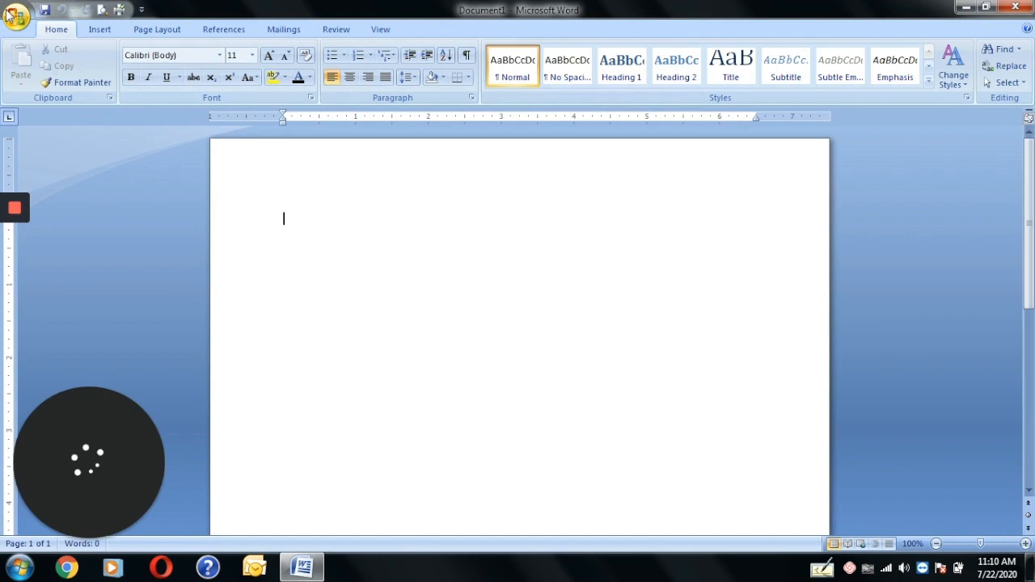
Step: Type 'Hasasdjaa hsjddhjwwhjd anmsandhhd' on the Document1 page
left_click(14, 566)
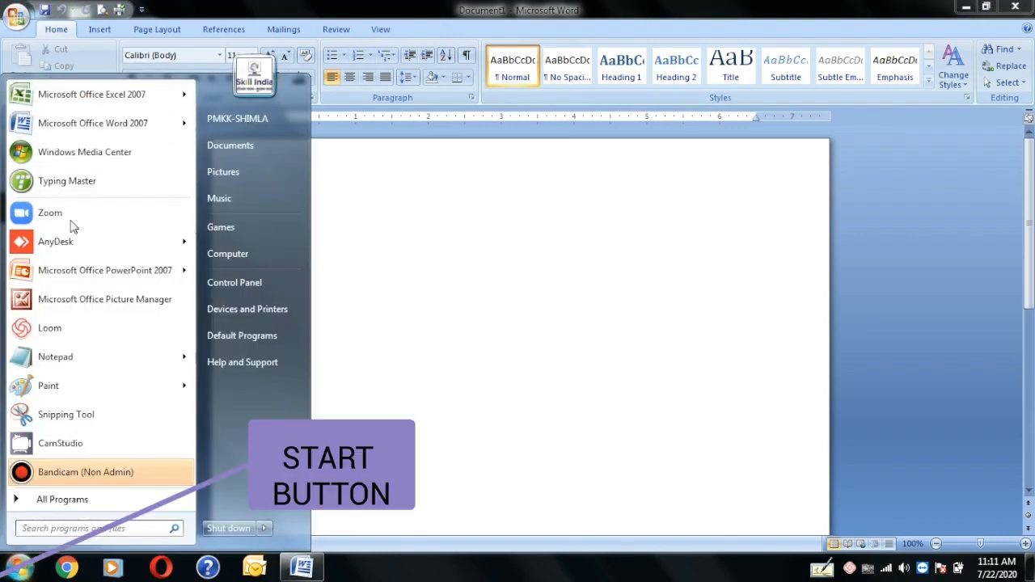
mouse_move(463, 283)
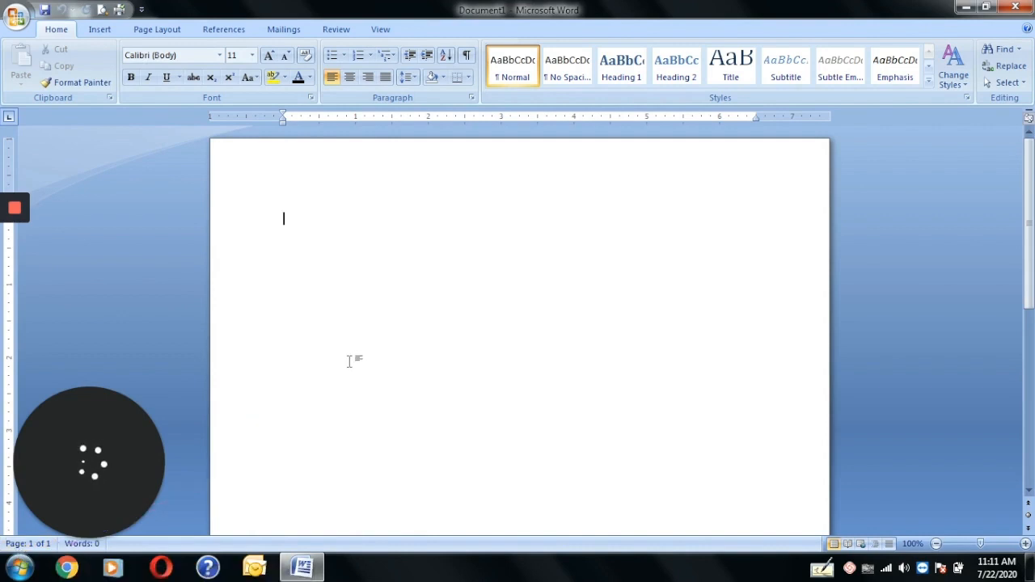
type("Hasasdjaa hsjddhjw")
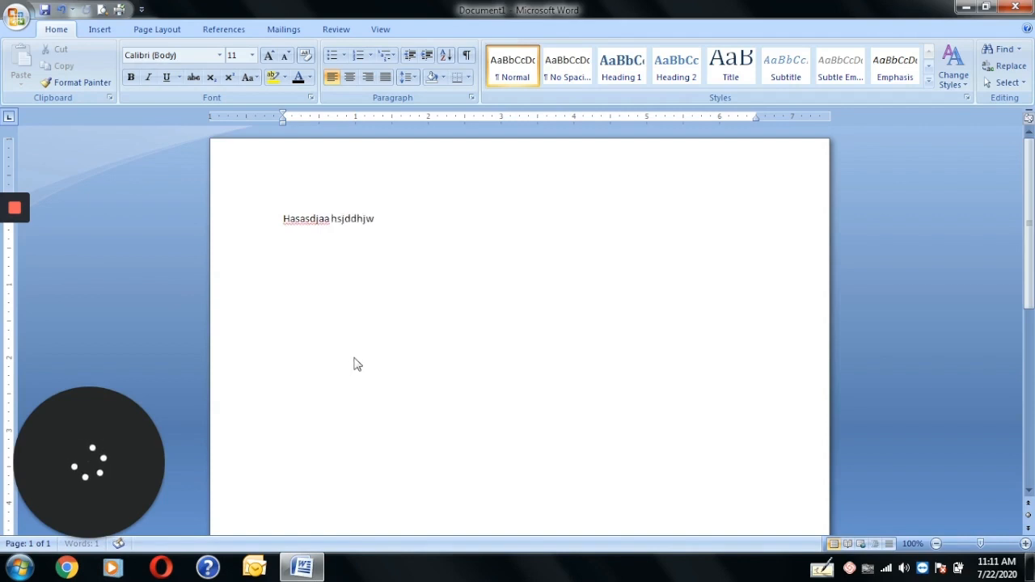
type("whjd anmsandhhd")
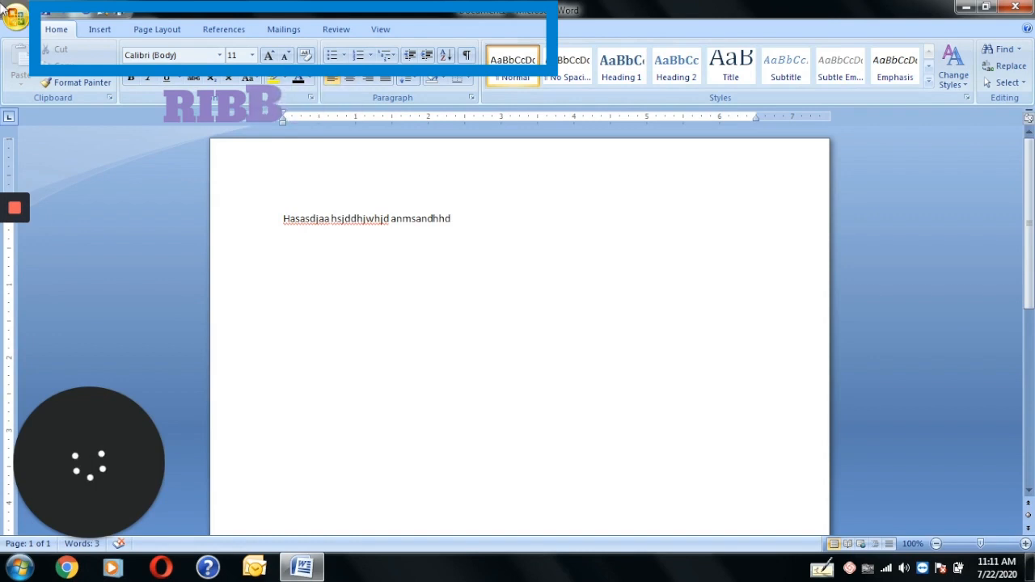
left_click(17, 15)
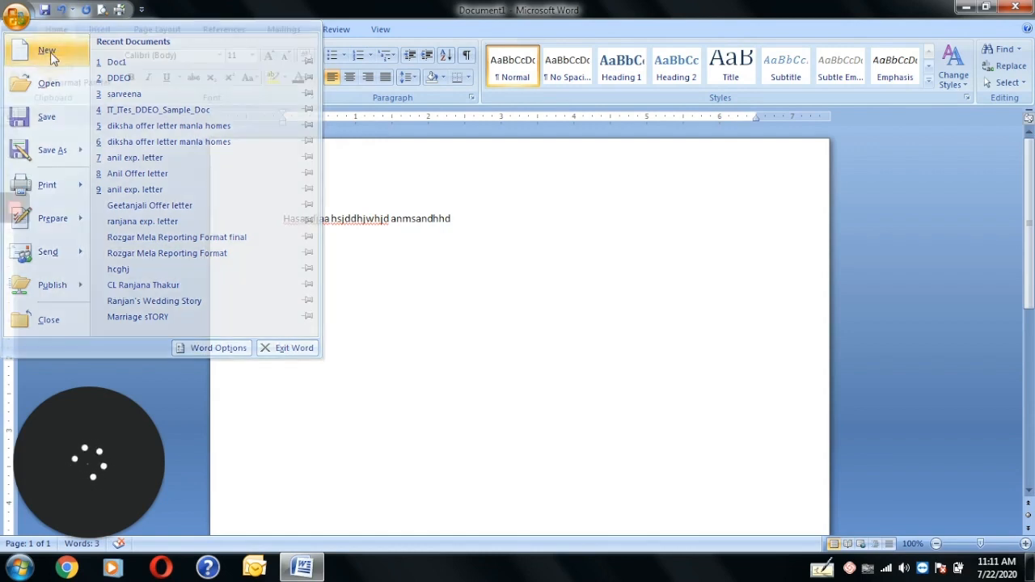
Step: Create a blank Document2 via New, then switch back to Document1
left_click(47, 51)
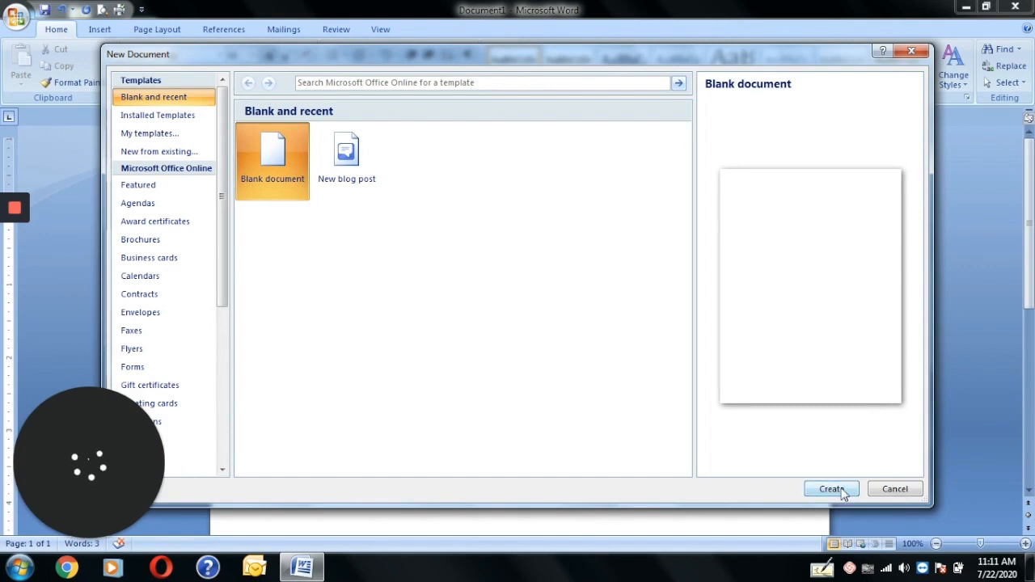
left_click(831, 488)
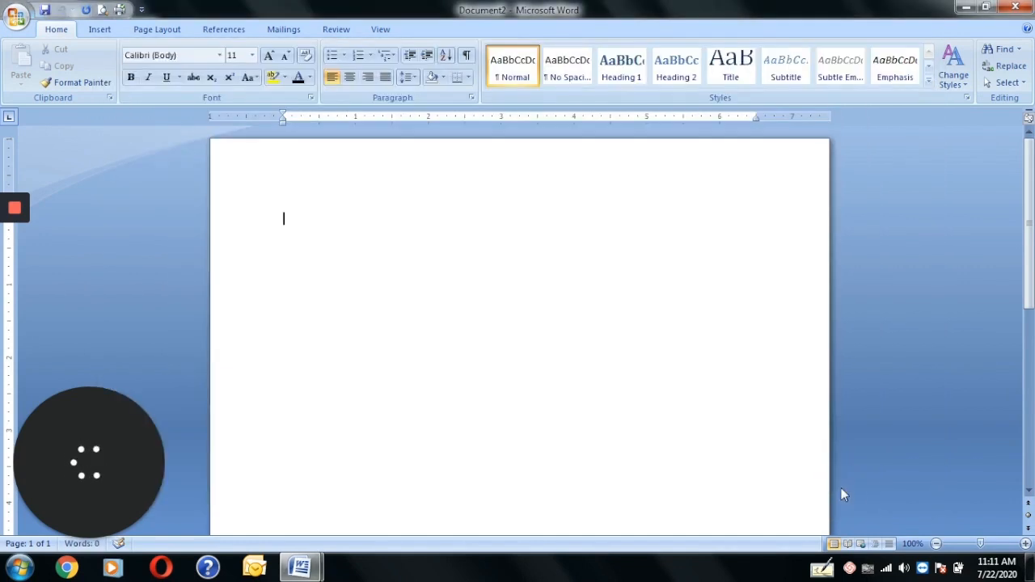
mouse_move(300, 566)
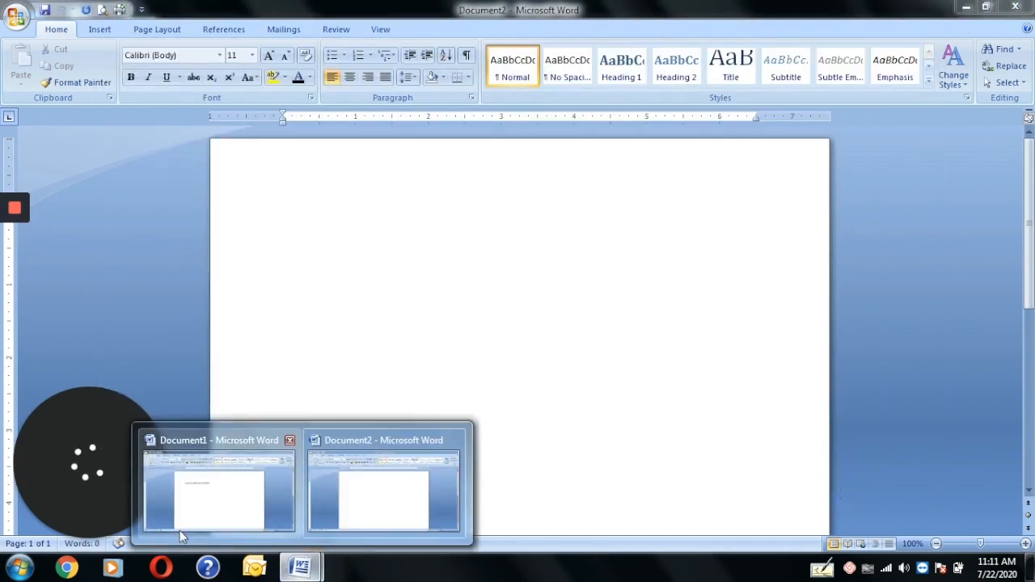
left_click(16, 15)
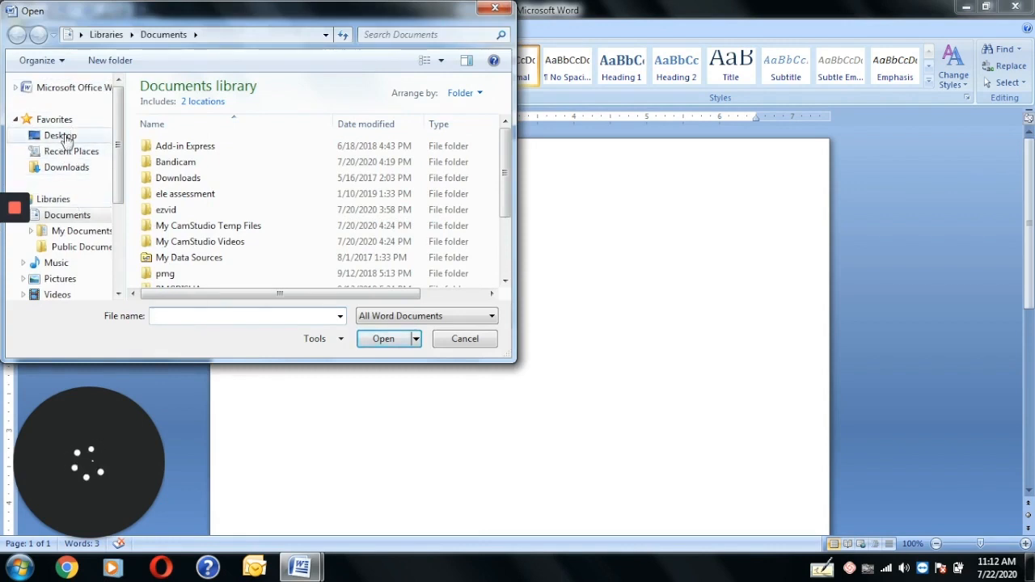
Step: Browse to the Desktop and open its New folder in the Open dialog
left_click(60, 135)
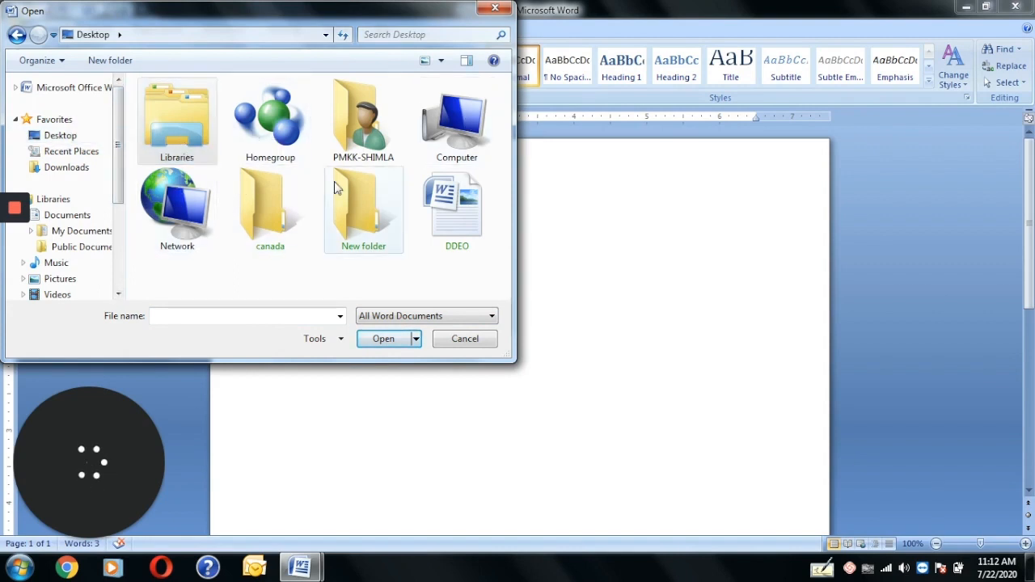
double_click(456, 204)
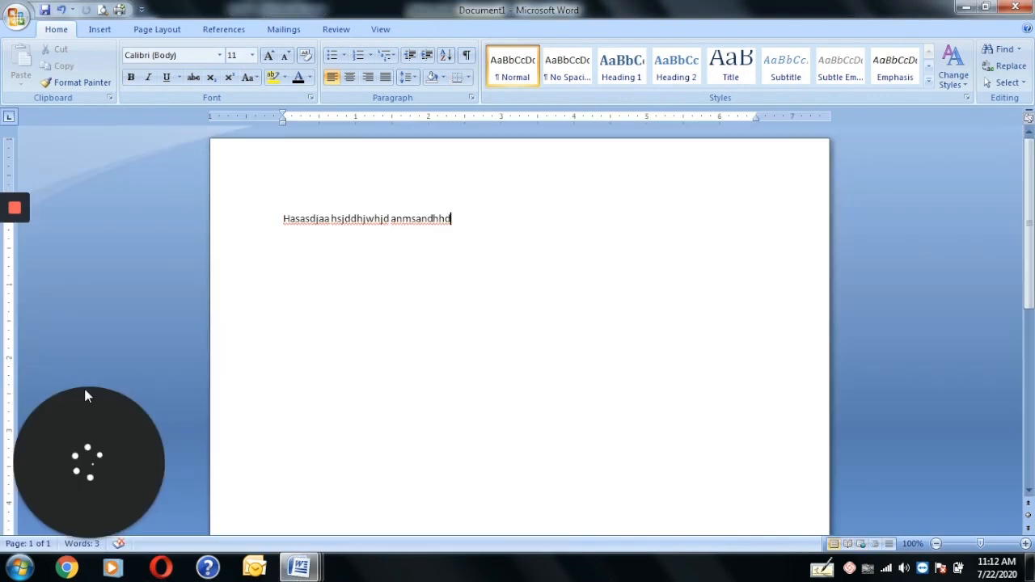
Step: Save Document1 to the Desktop as 'sareena'
left_click(17, 15)
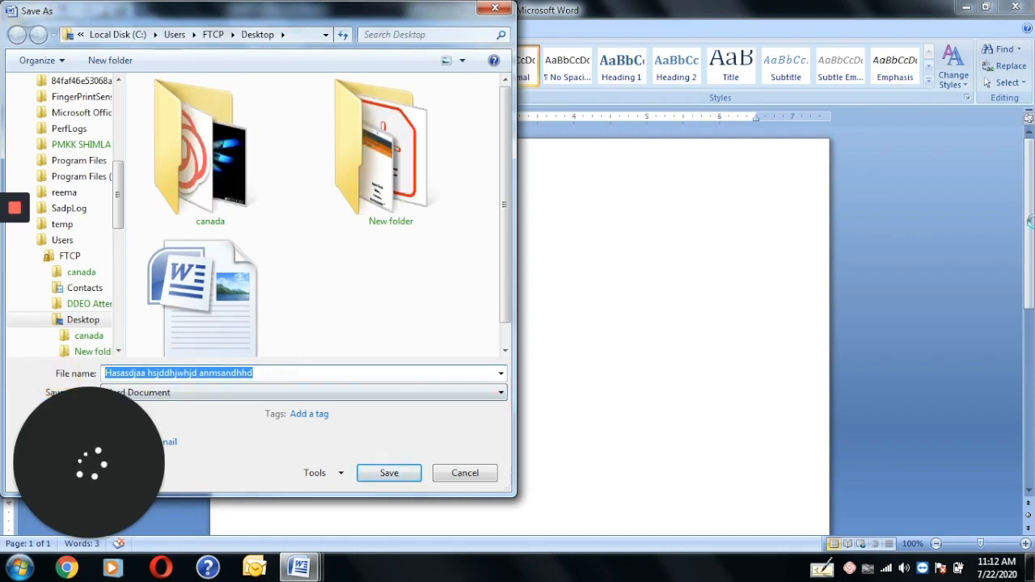
type("sareena")
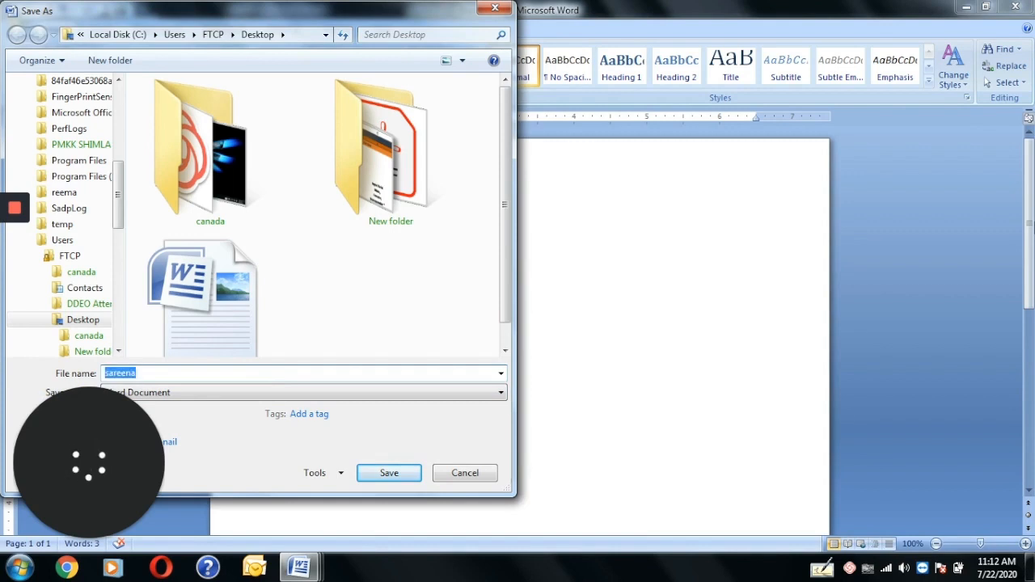
left_click(389, 473)
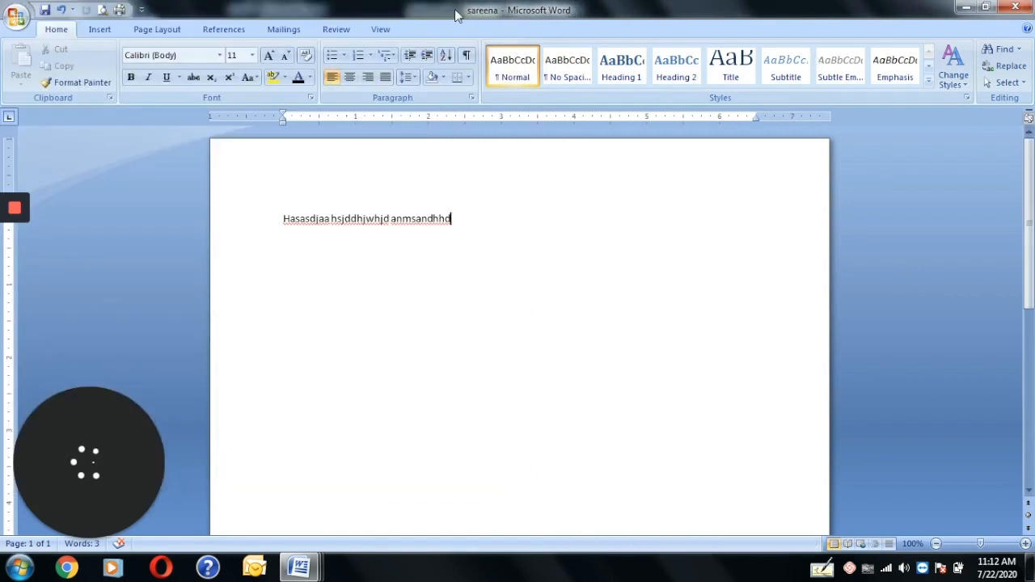
mouse_move(472, 20)
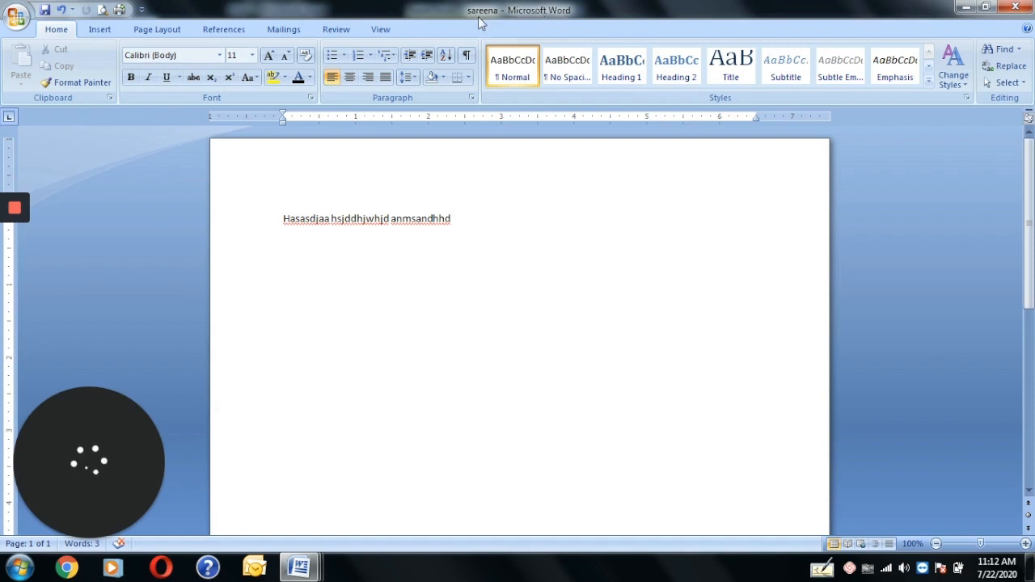
mouse_move(403, 7)
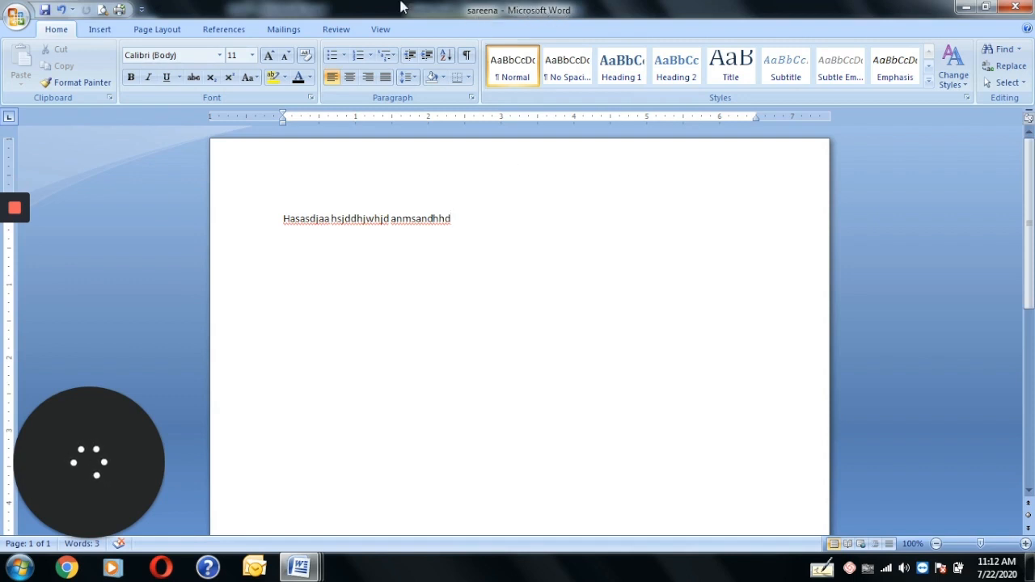
mouse_move(125, 50)
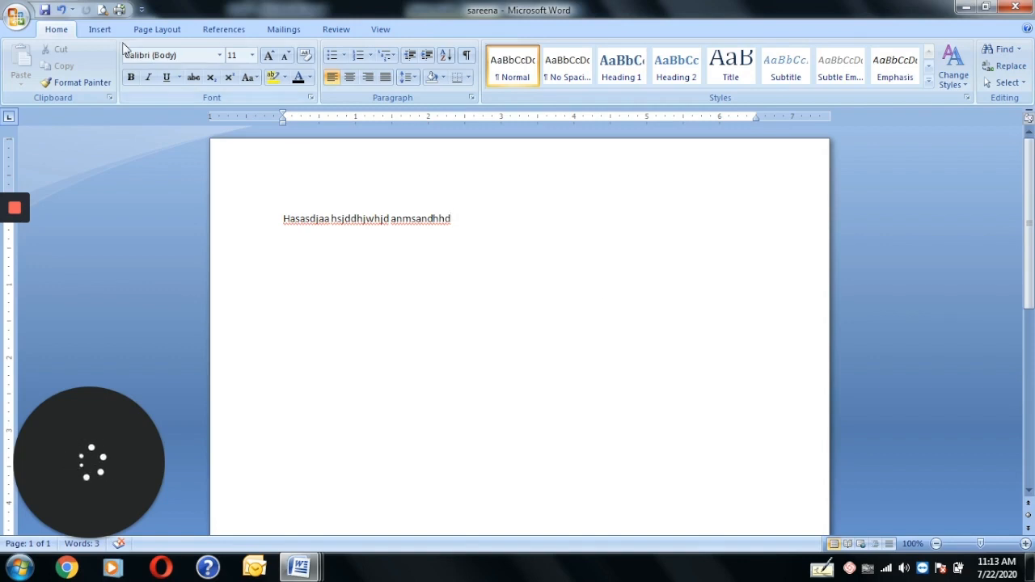
Step: Show the Office button's Save As format options
left_click(16, 14)
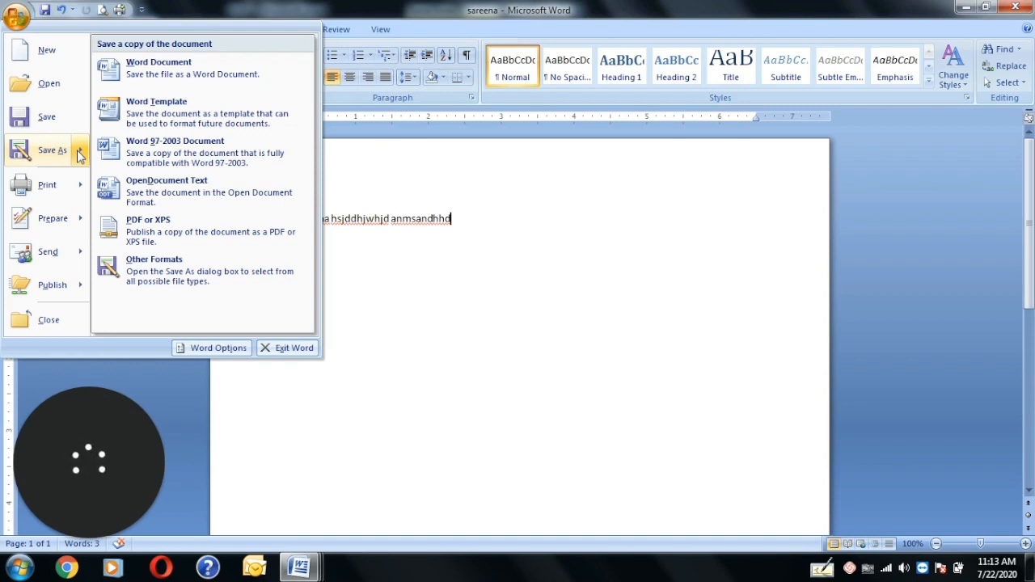
mouse_move(158, 230)
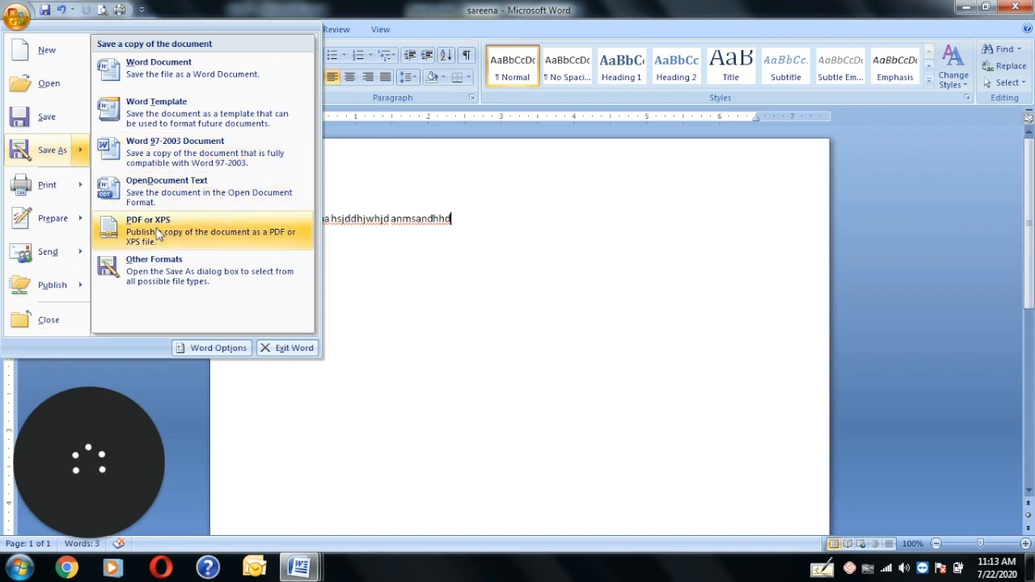
mouse_move(210, 112)
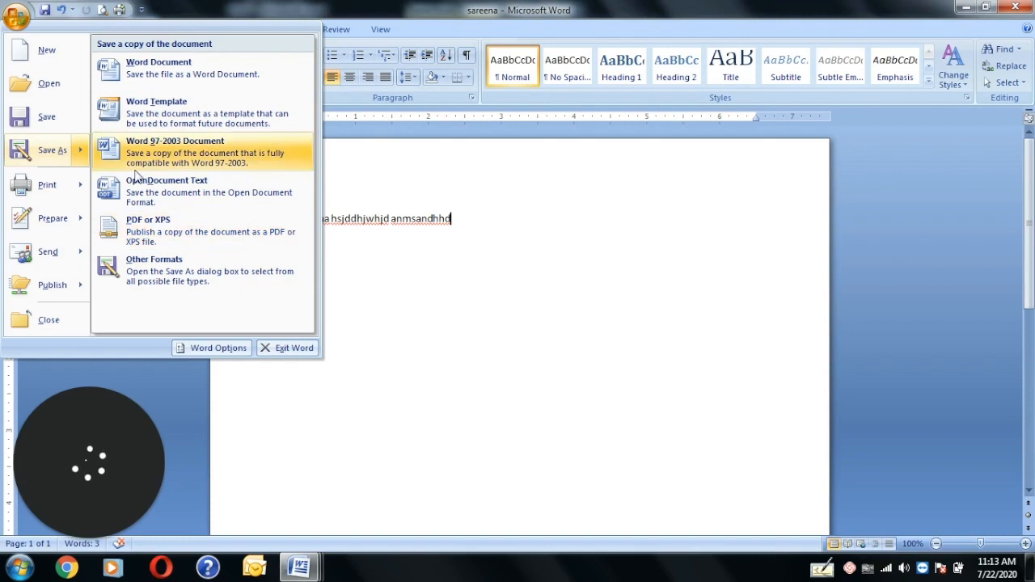
mouse_move(63, 192)
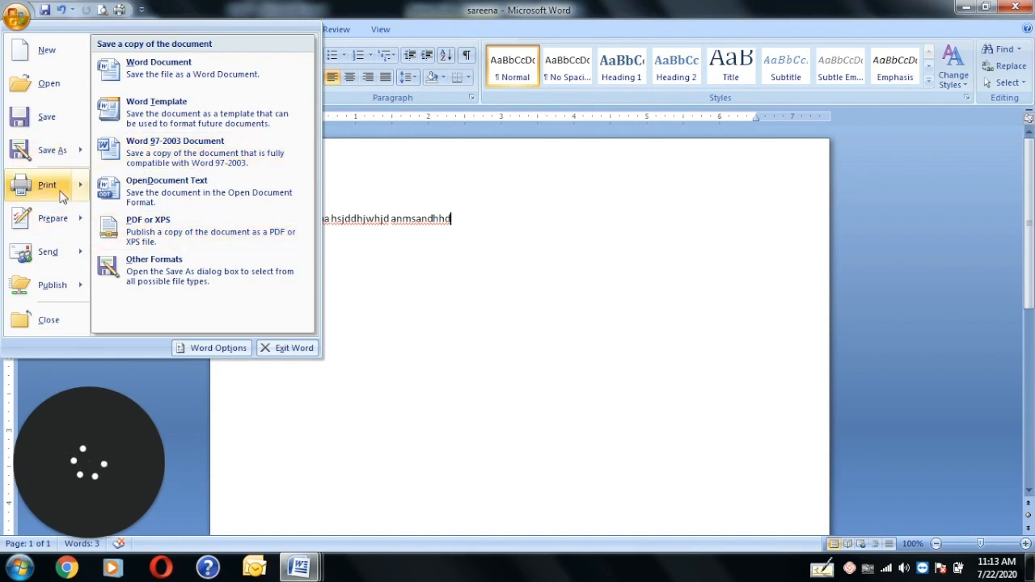